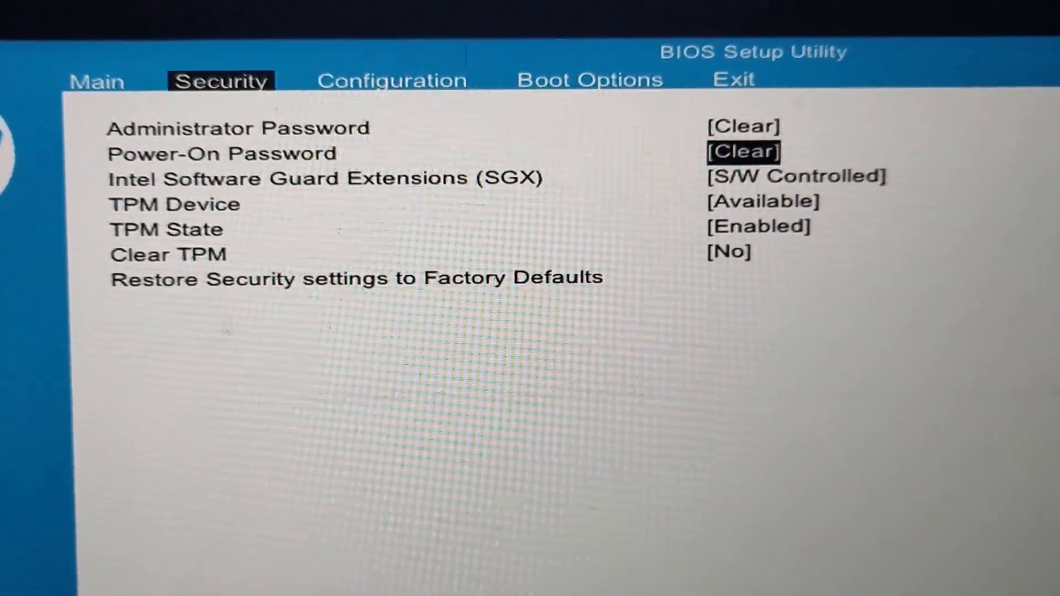
- Disable Legacy Support, enable Secure Boot, and move the USB drive up the boot order
key(Down)
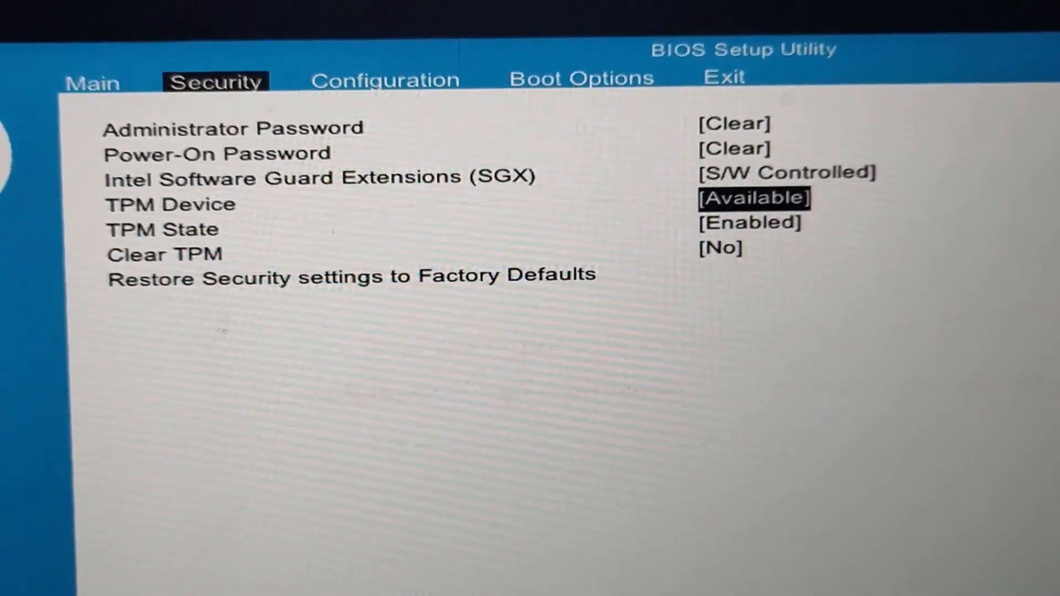
key(Down)
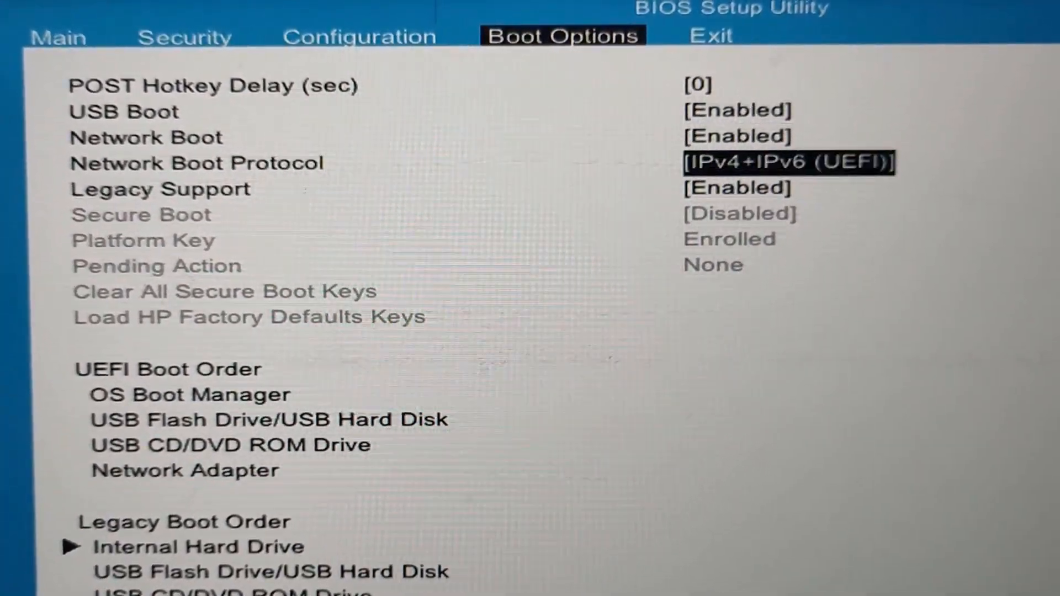
key(Down)
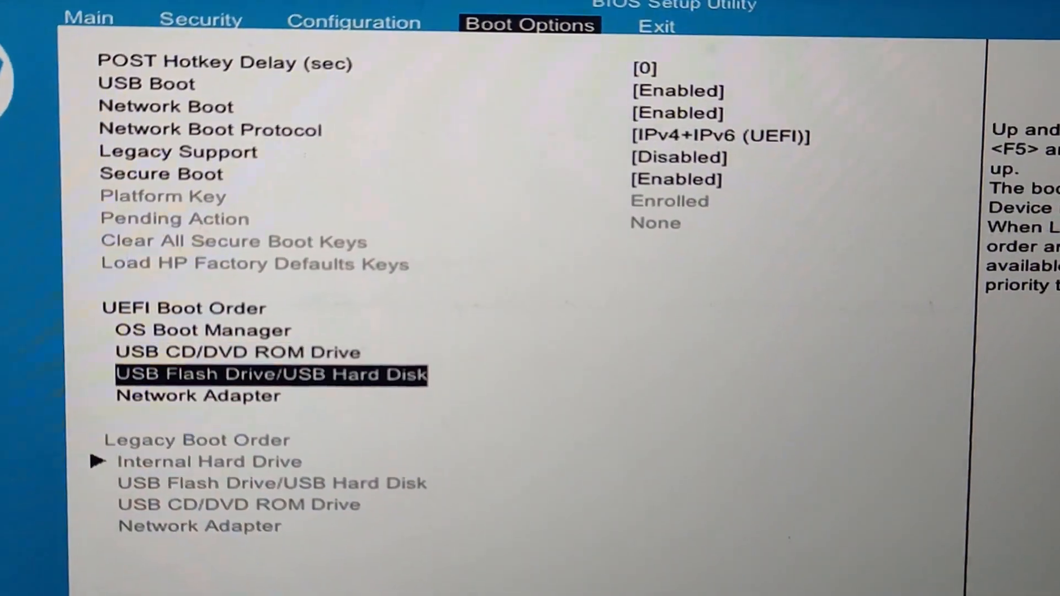
click(654, 25)
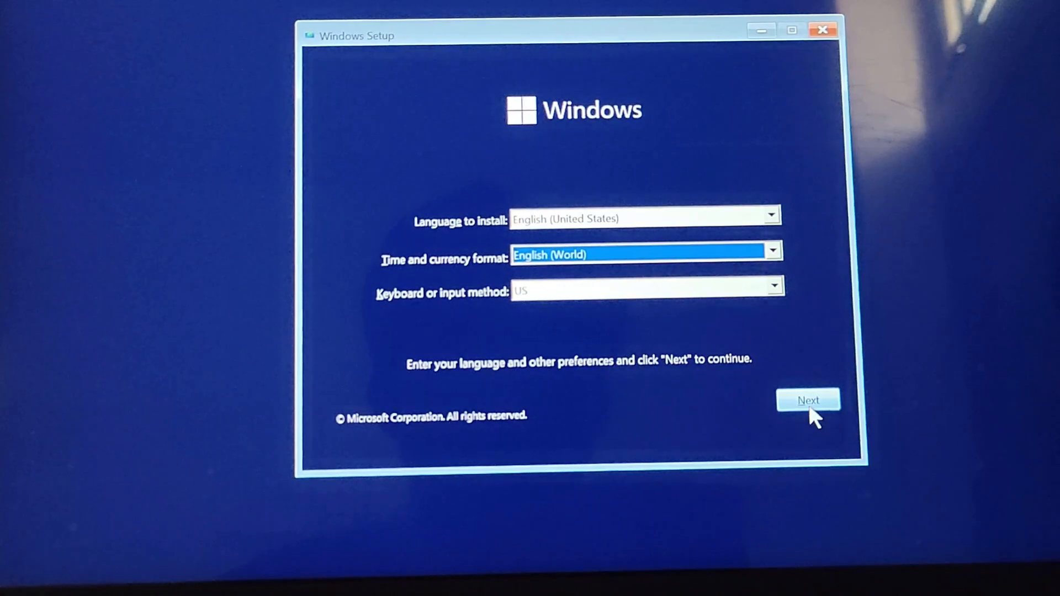
- Skip the product key, choose Windows 11 Pro, and accept the Microsoft Software License Terms
click(807, 399)
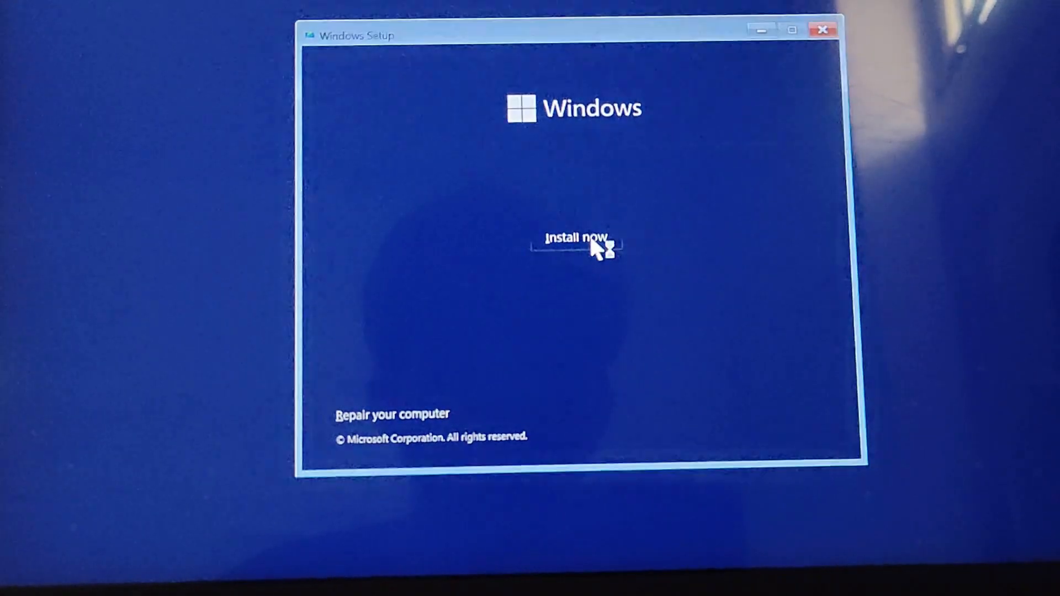
click(574, 238)
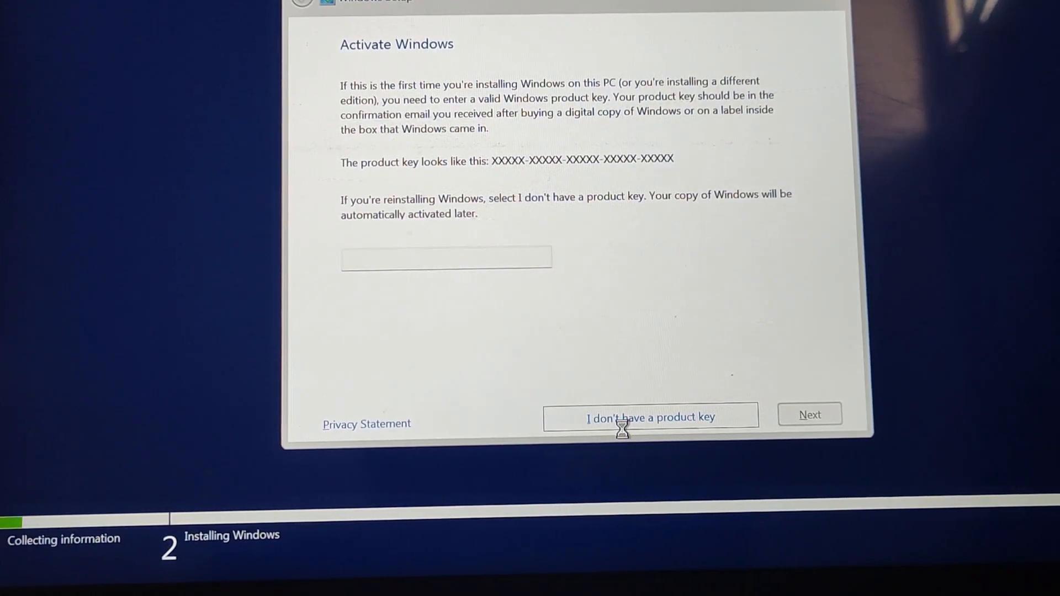
click(651, 417)
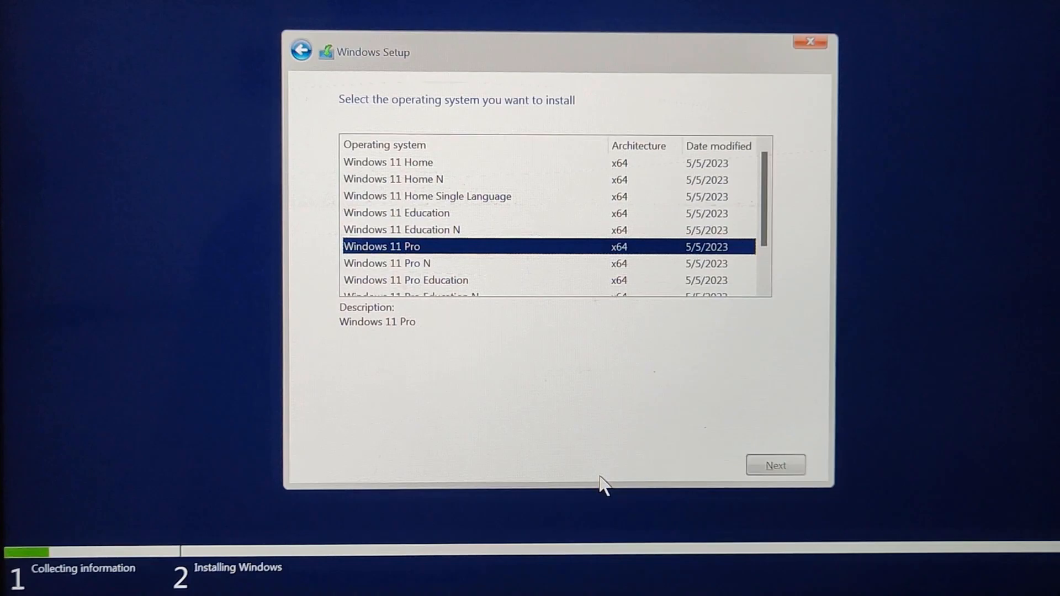
click(774, 465)
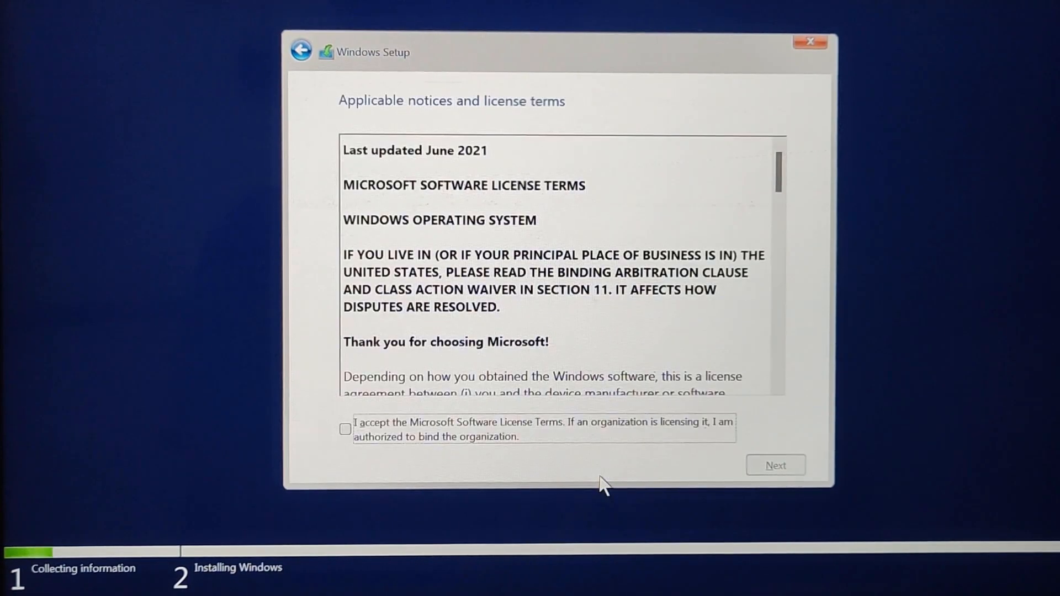
click(344, 431)
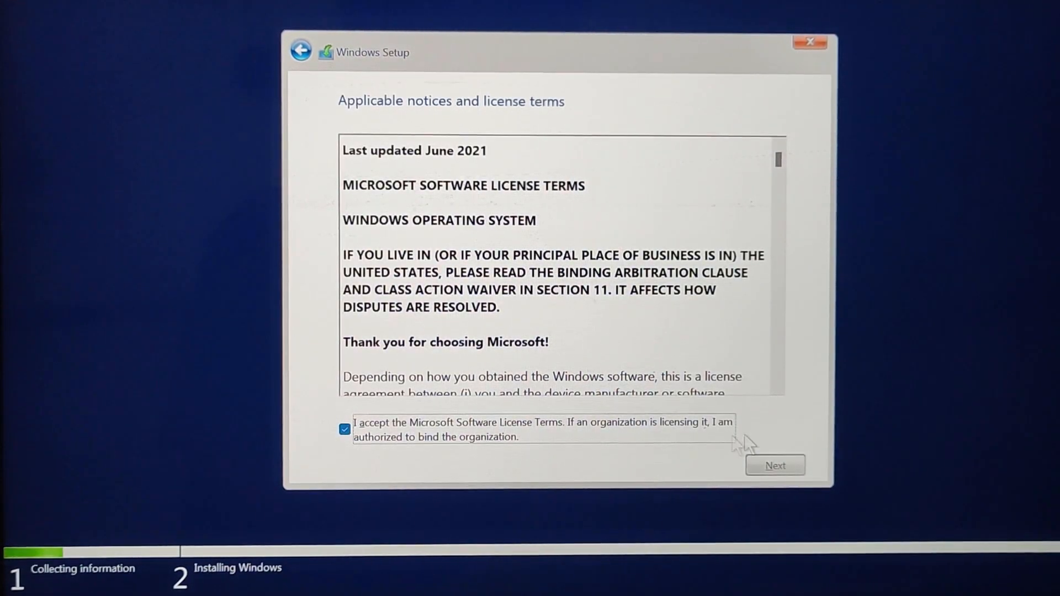
click(774, 465)
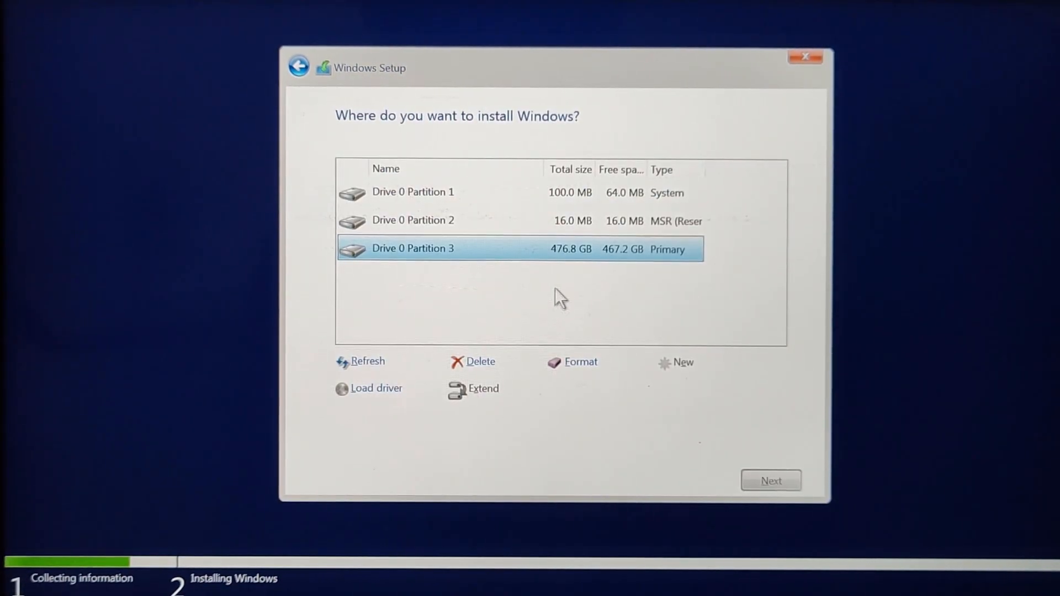
mouse_move(564, 255)
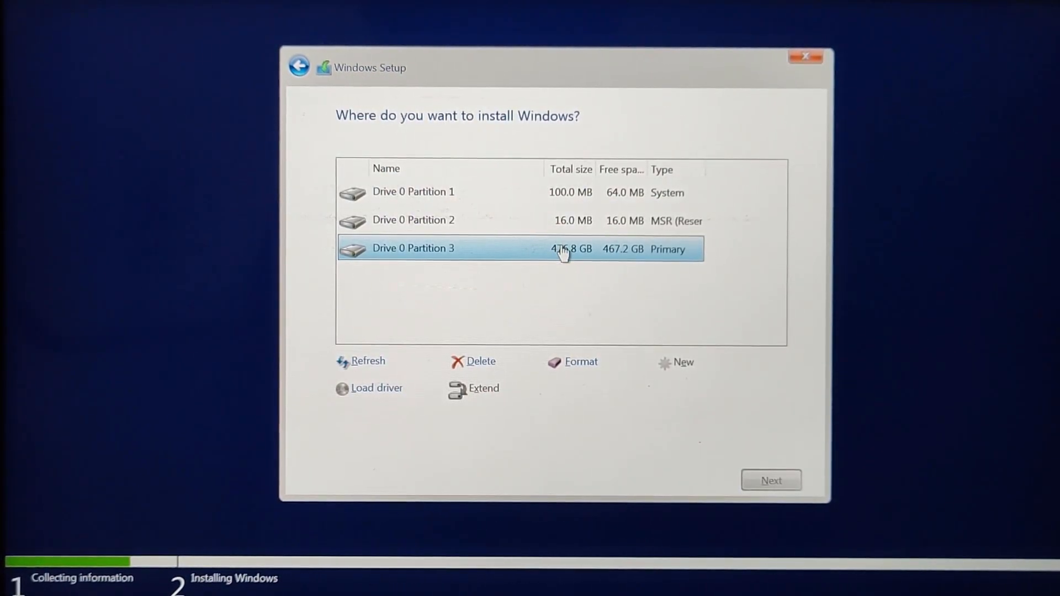
mouse_move(614, 412)
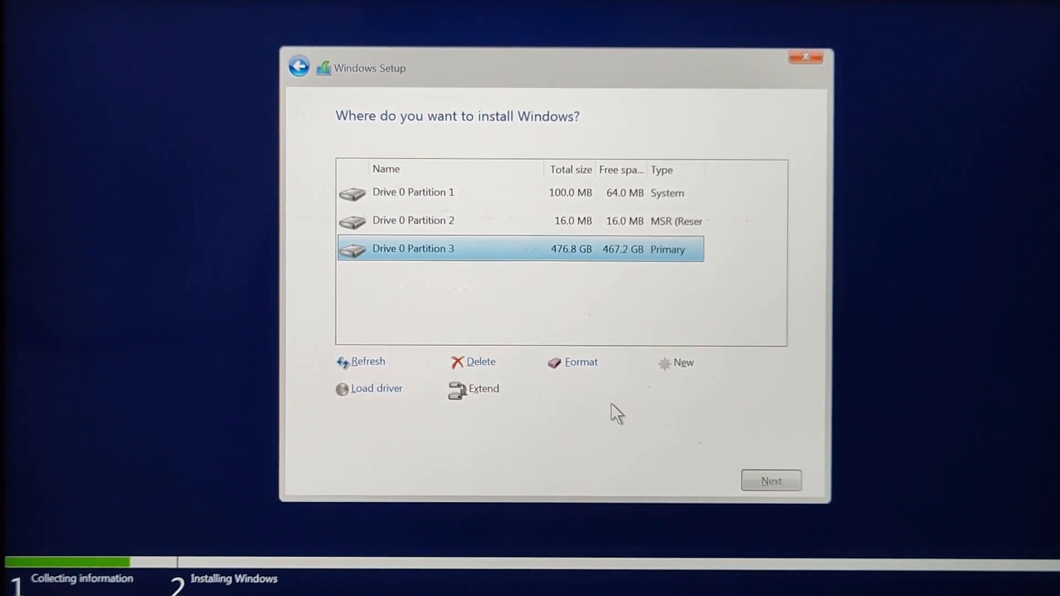
- Format the 476.8 GB Drive 0 Partition 3 and install Windows onto it
click(579, 362)
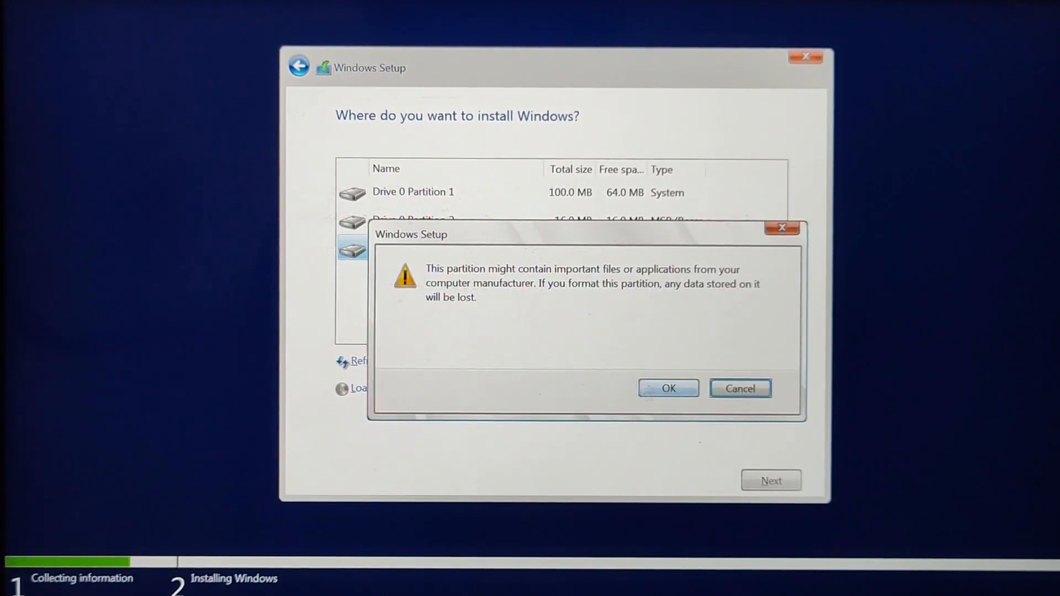
click(669, 388)
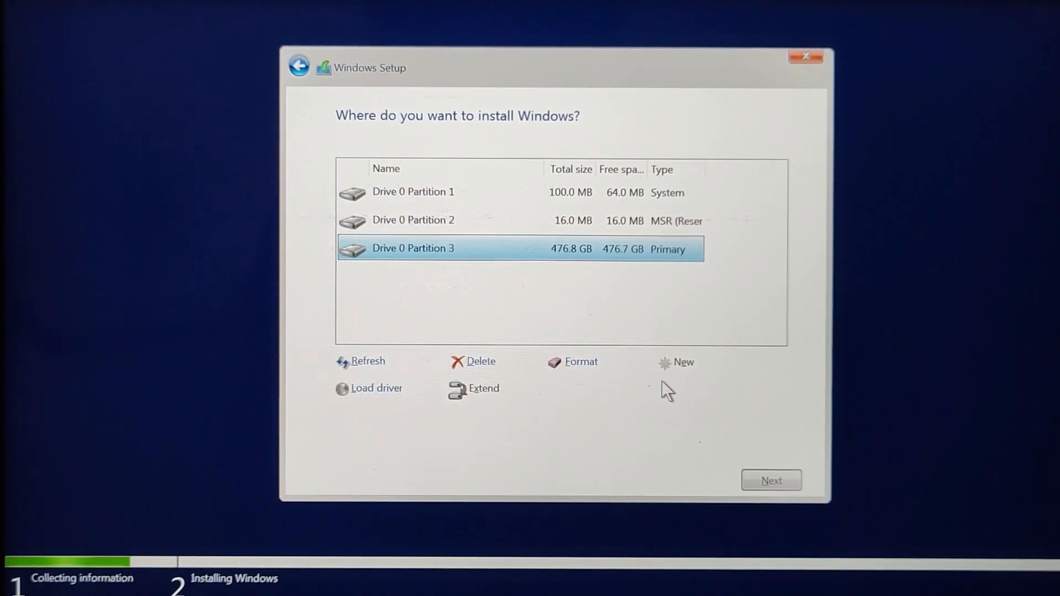
click(771, 480)
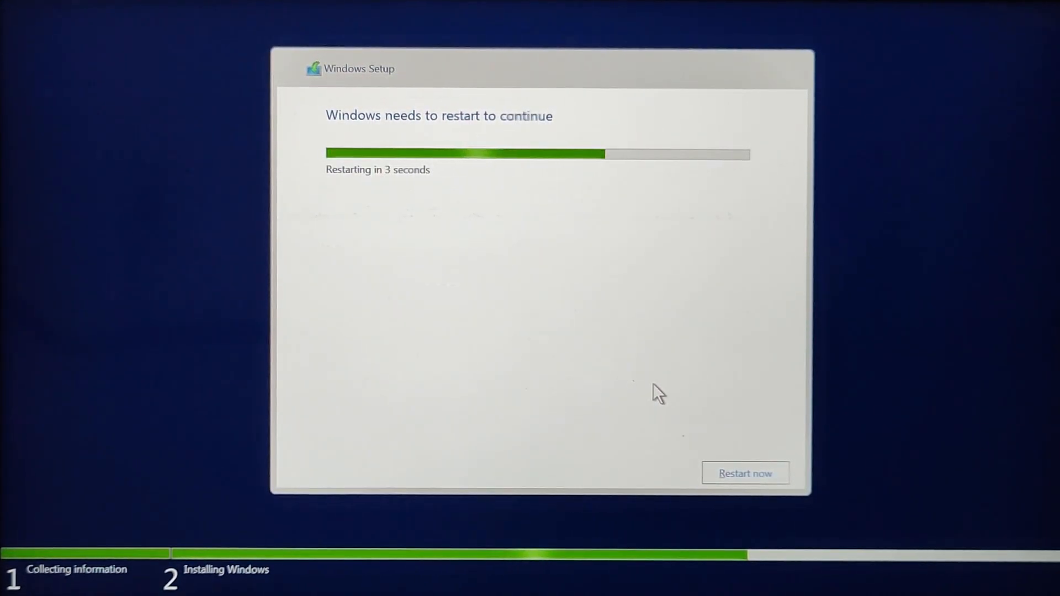
mouse_move(715, 451)
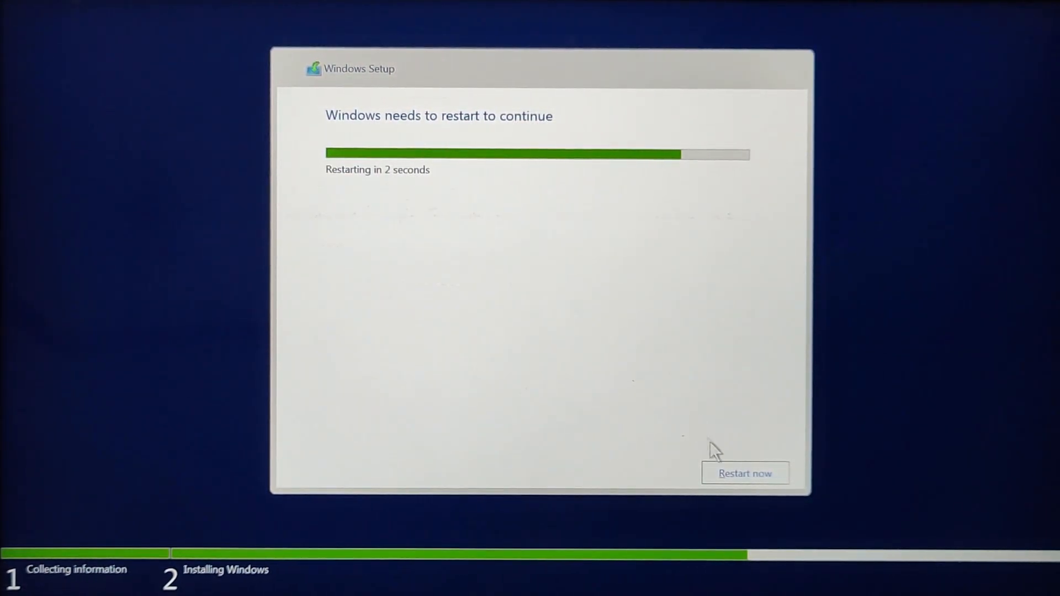
- Choose Restart now when Setup says Windows needs to restart to continue
click(745, 474)
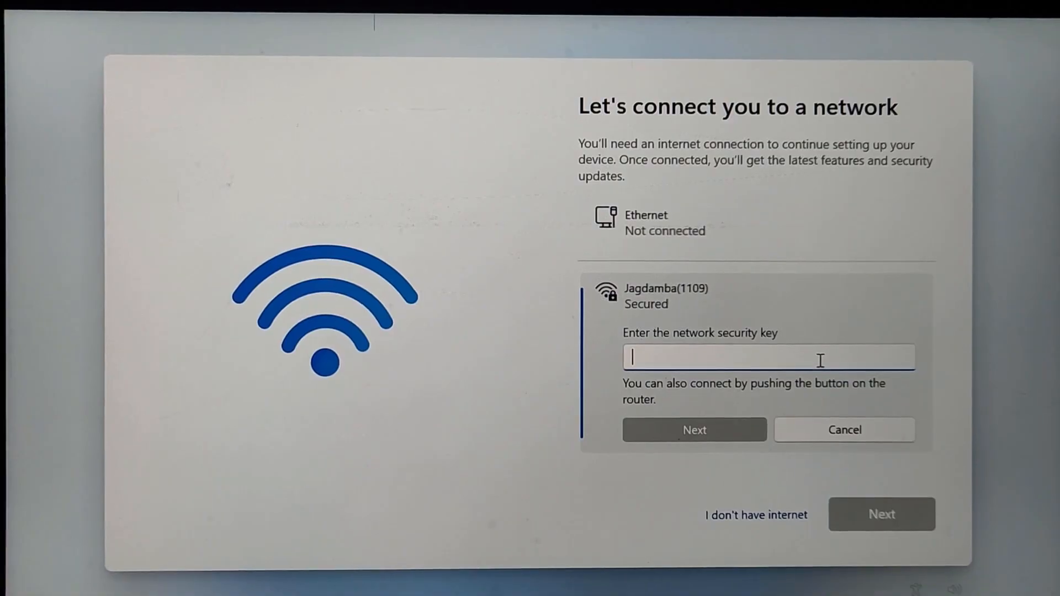
- Select the secured Wi-Fi network's security key field to enter its password
click(694, 430)
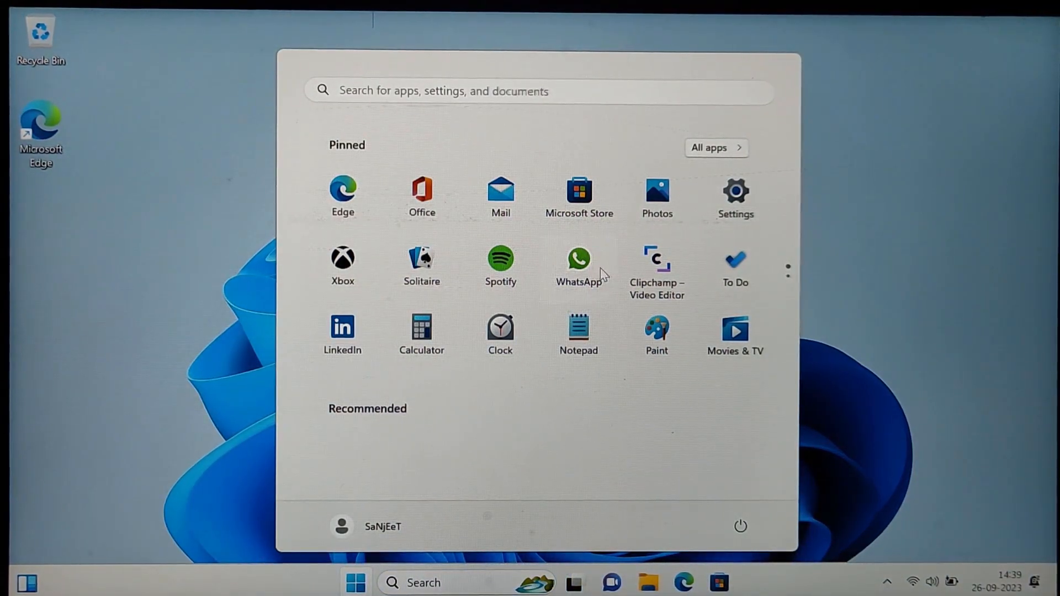
mouse_move(578, 335)
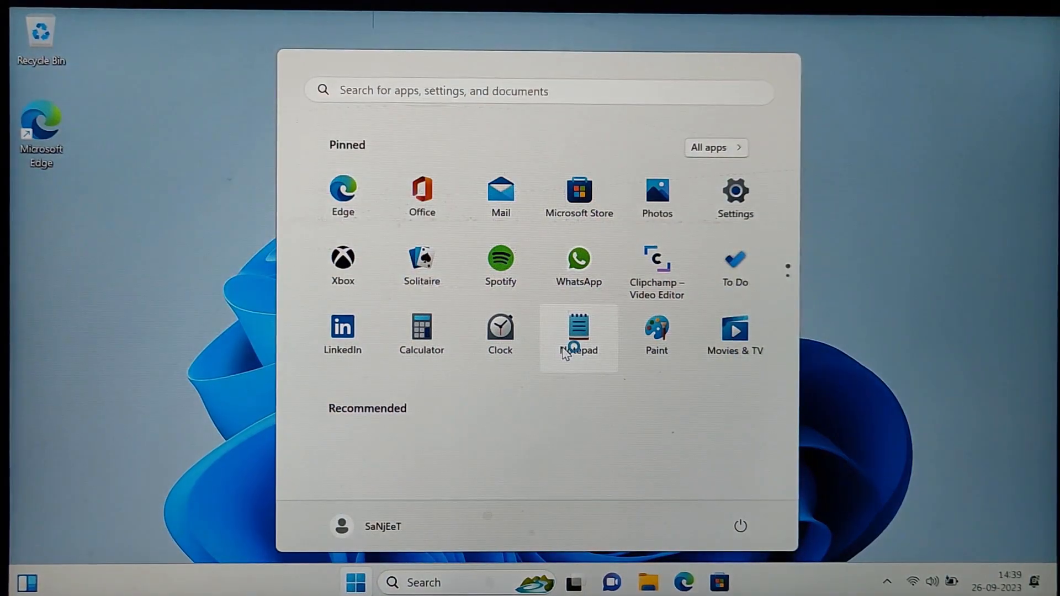
- Launch Notepad from the Start menu's Pinned apps
click(735, 196)
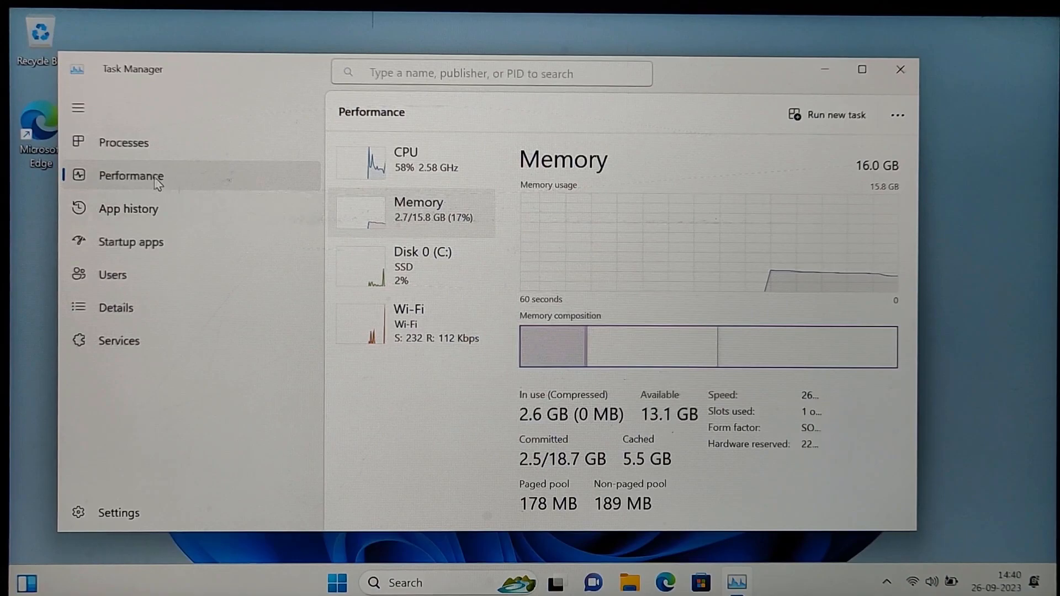
- View the Processes list, then return to the Memory performance page
click(123, 142)
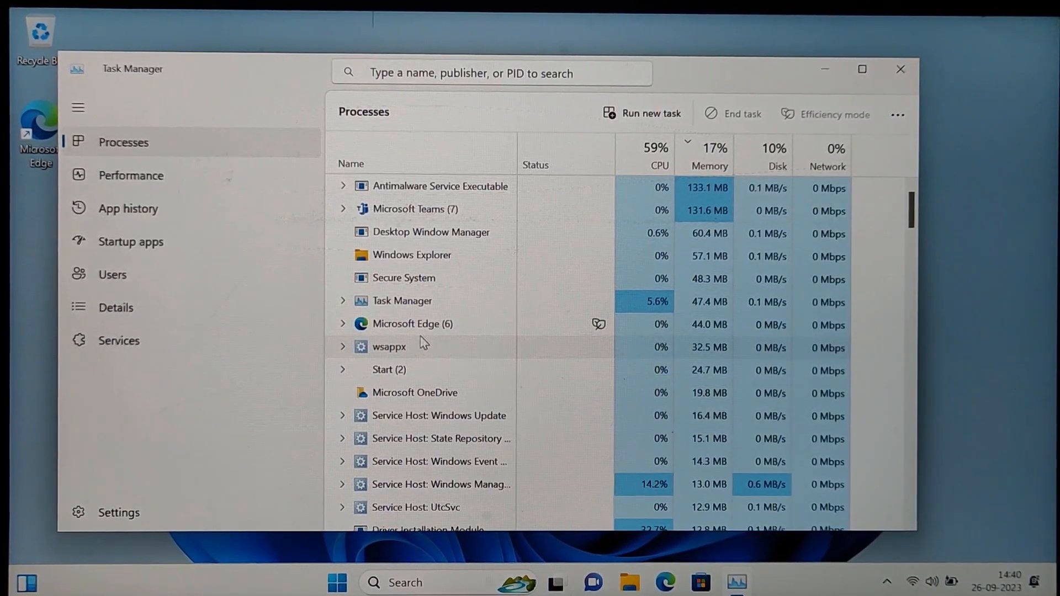
click(132, 176)
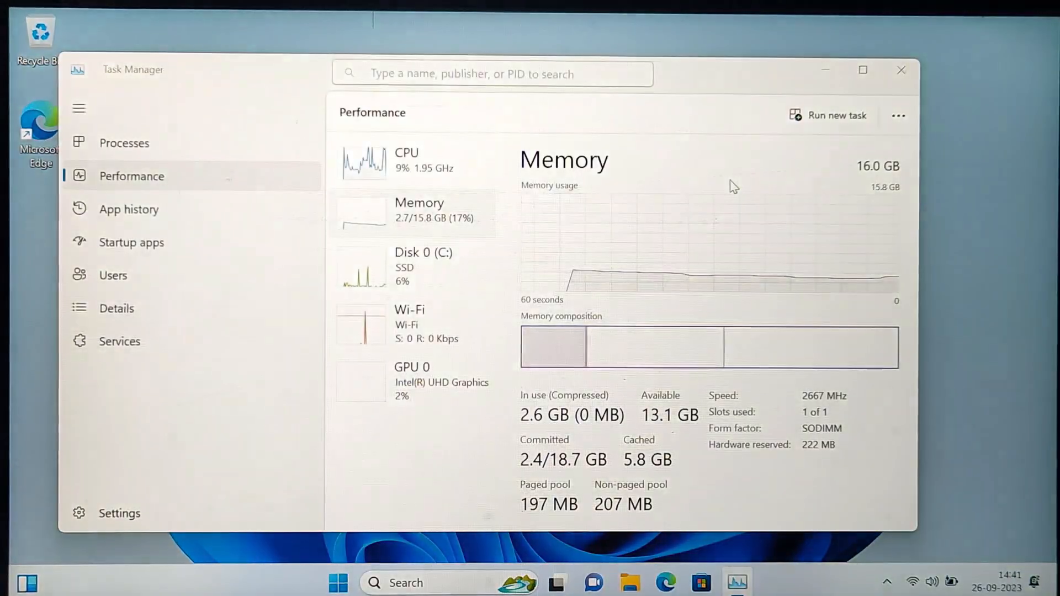